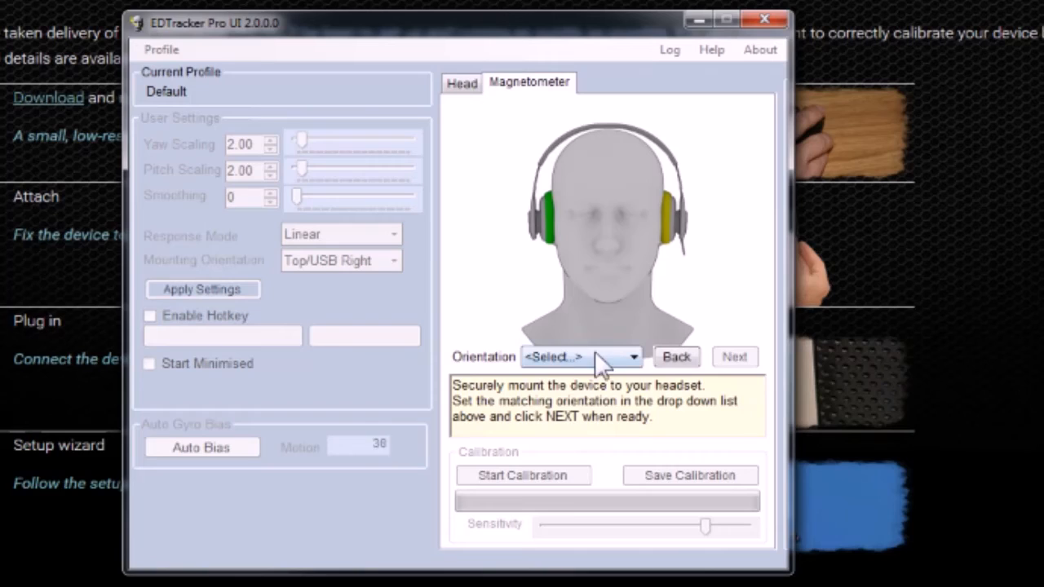
# Step: Set the magnetometer mounting orientation to Top/USB Right
pyautogui.click(581, 356)
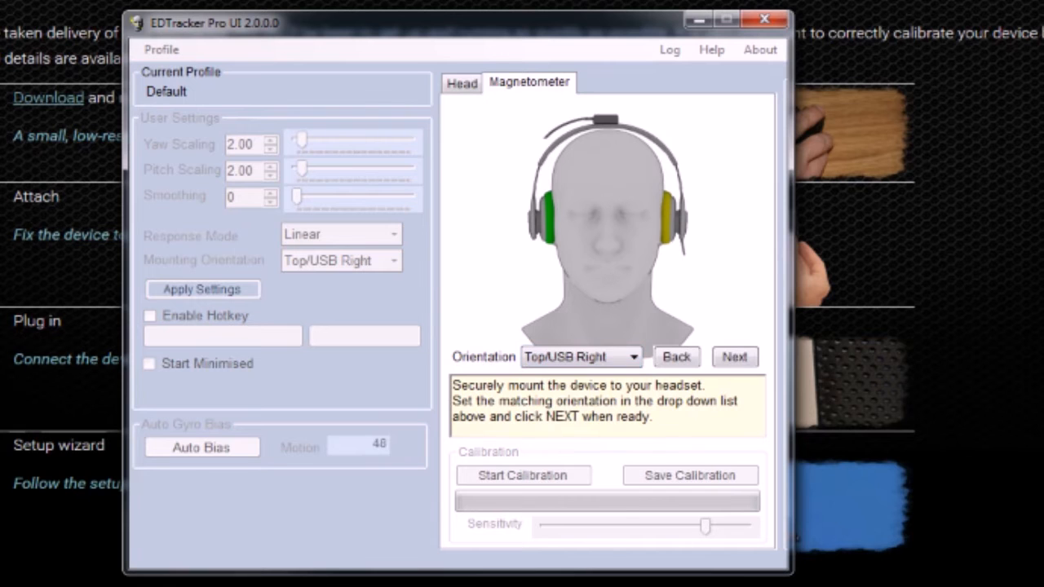